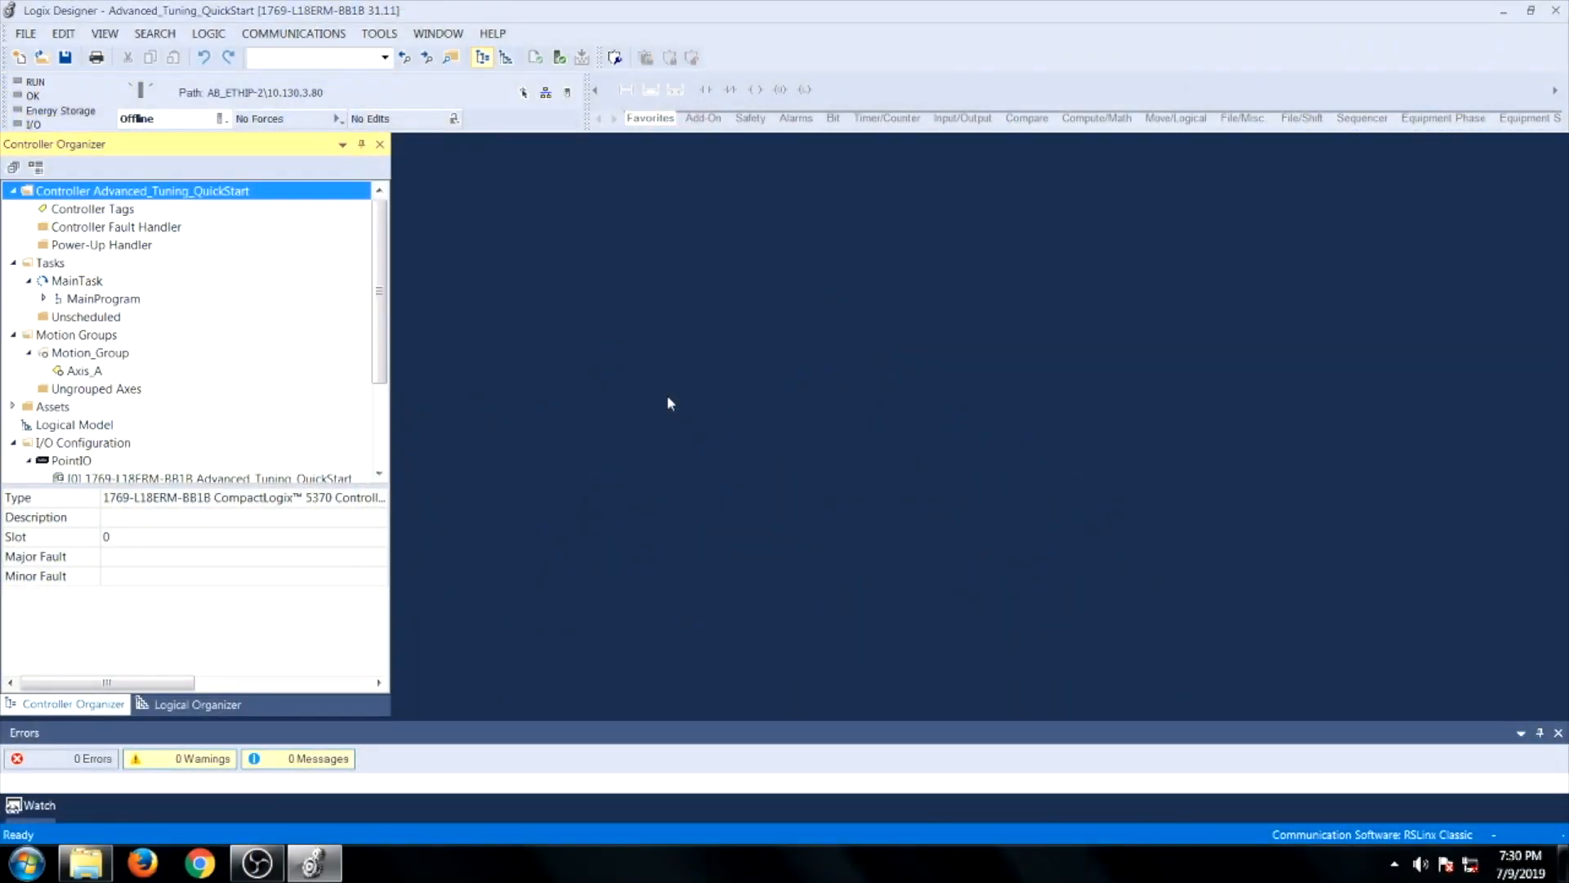
{"action": "mouse_move", "coordinate": [650, 405]}
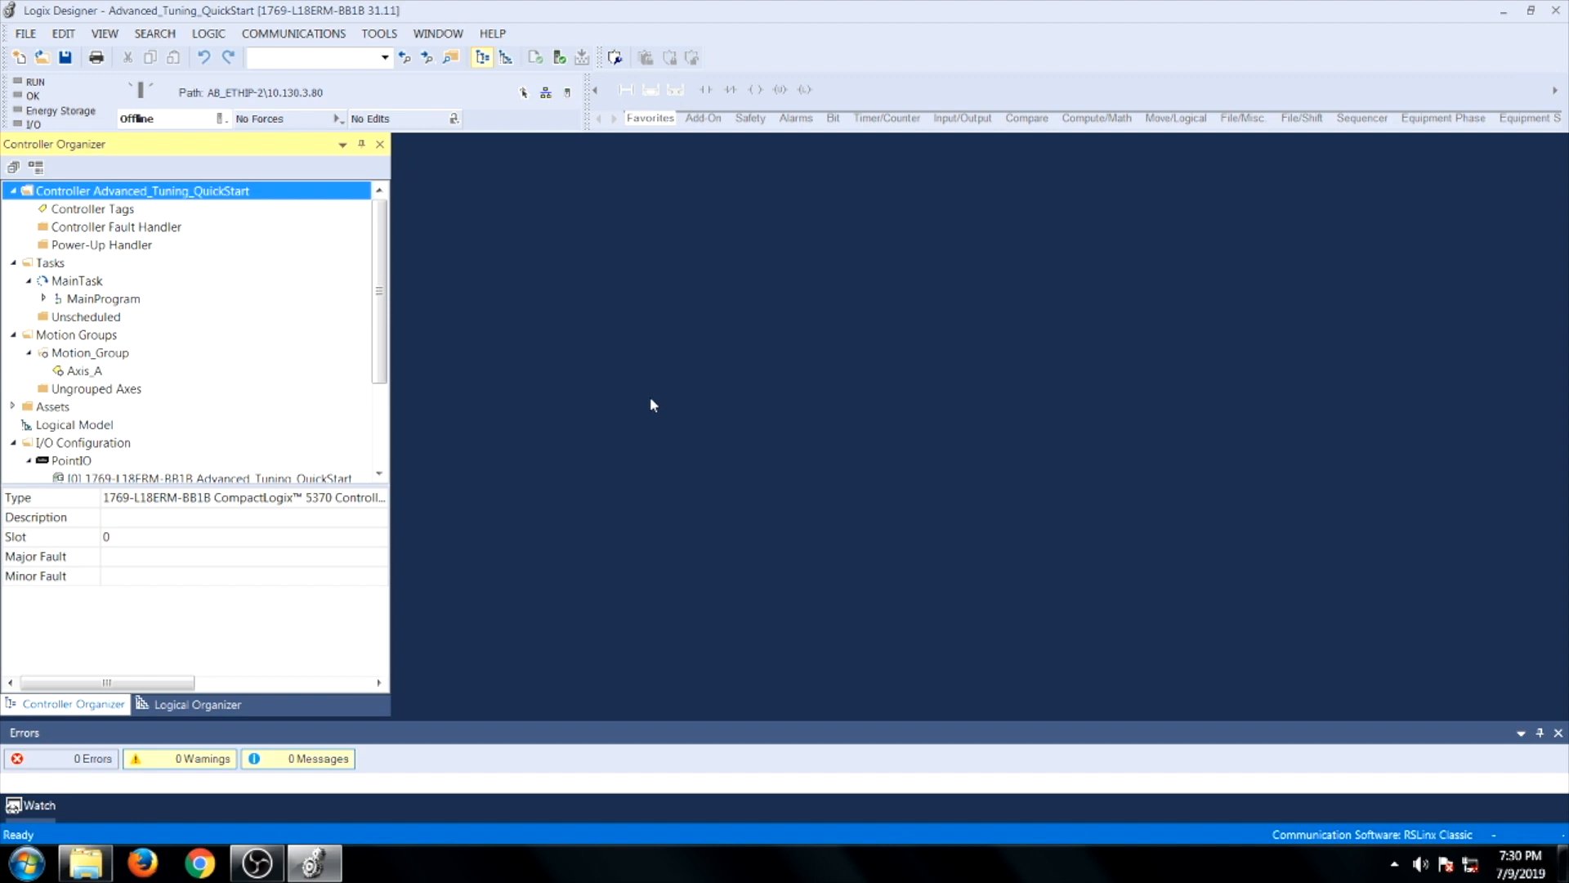
Open the Axis Properties dialog for Axis_A under Motion_Group in the Controller Organizer.
{"action": "left_click", "coordinate": [84, 370]}
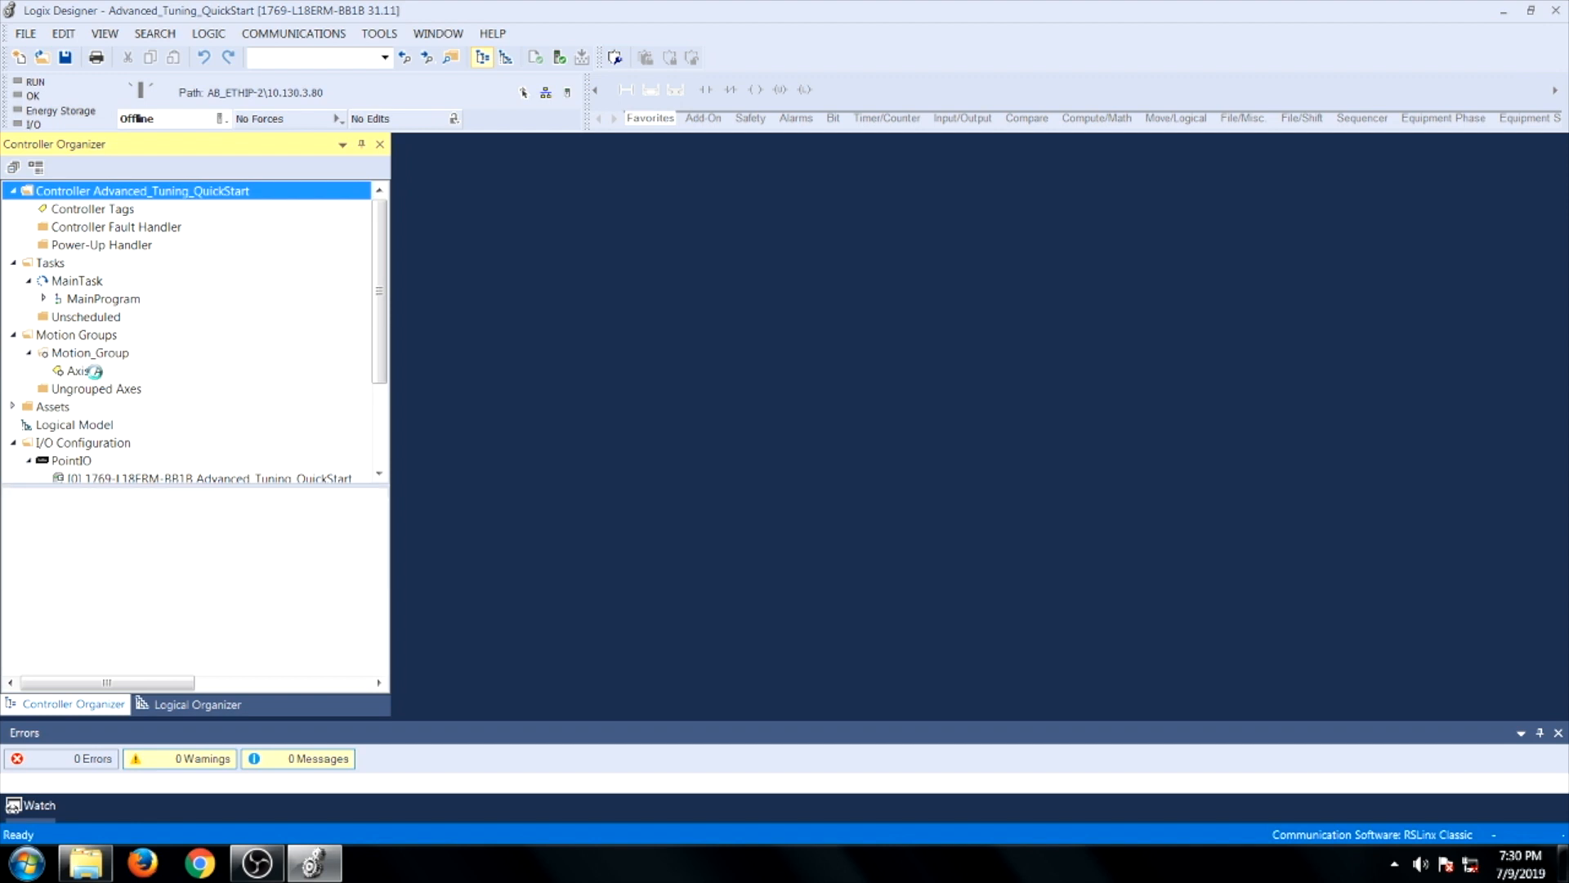
{"action": "right_click", "coordinate": [75, 370]}
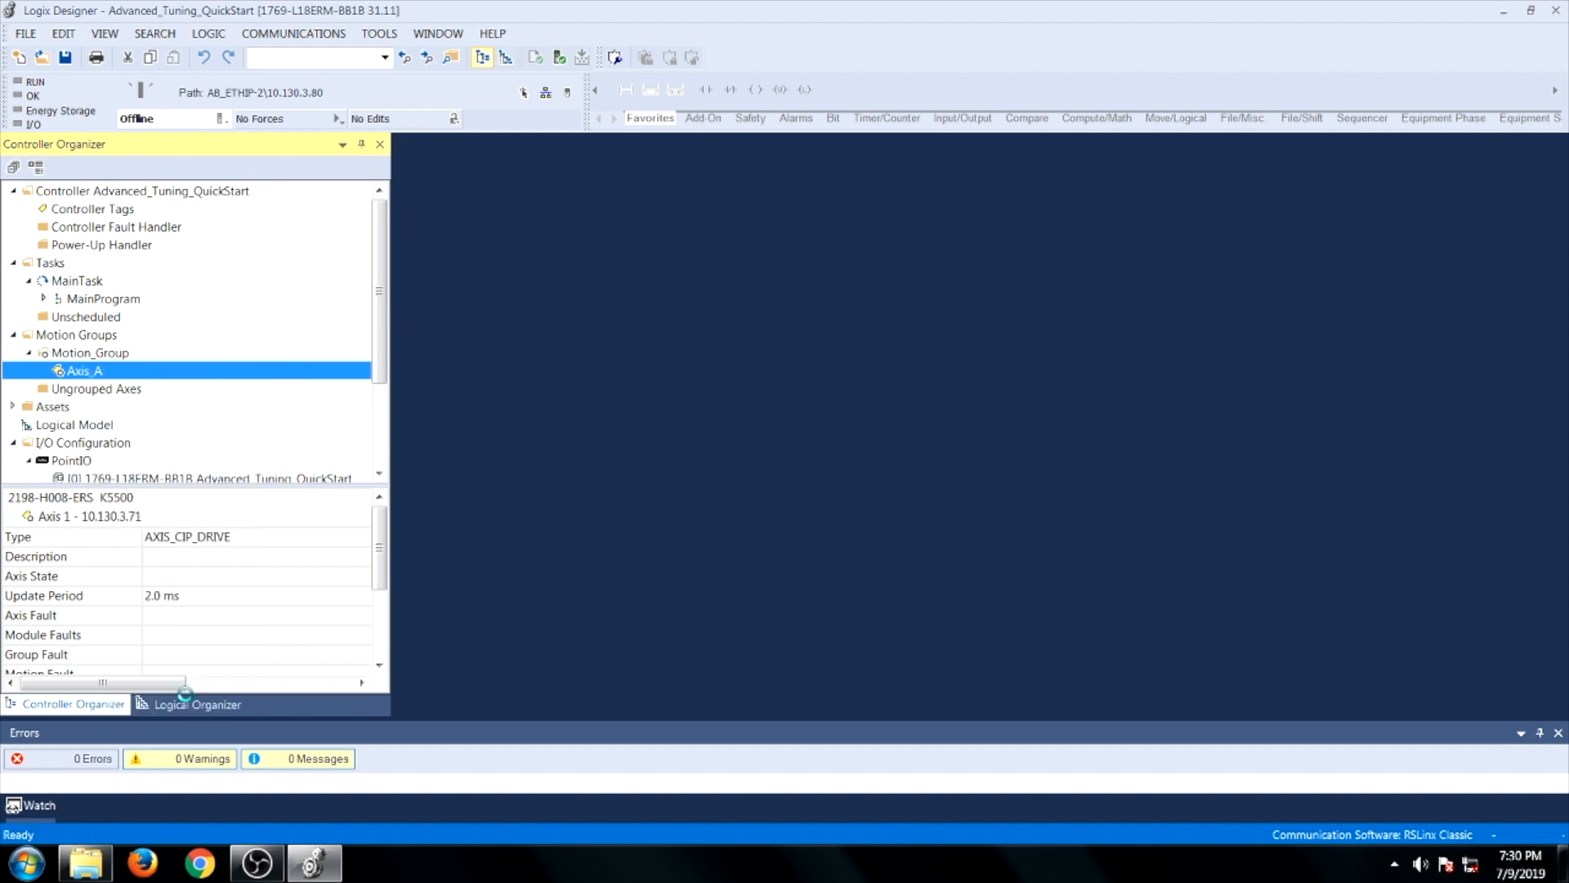
{"action": "double_click", "coordinate": [84, 370]}
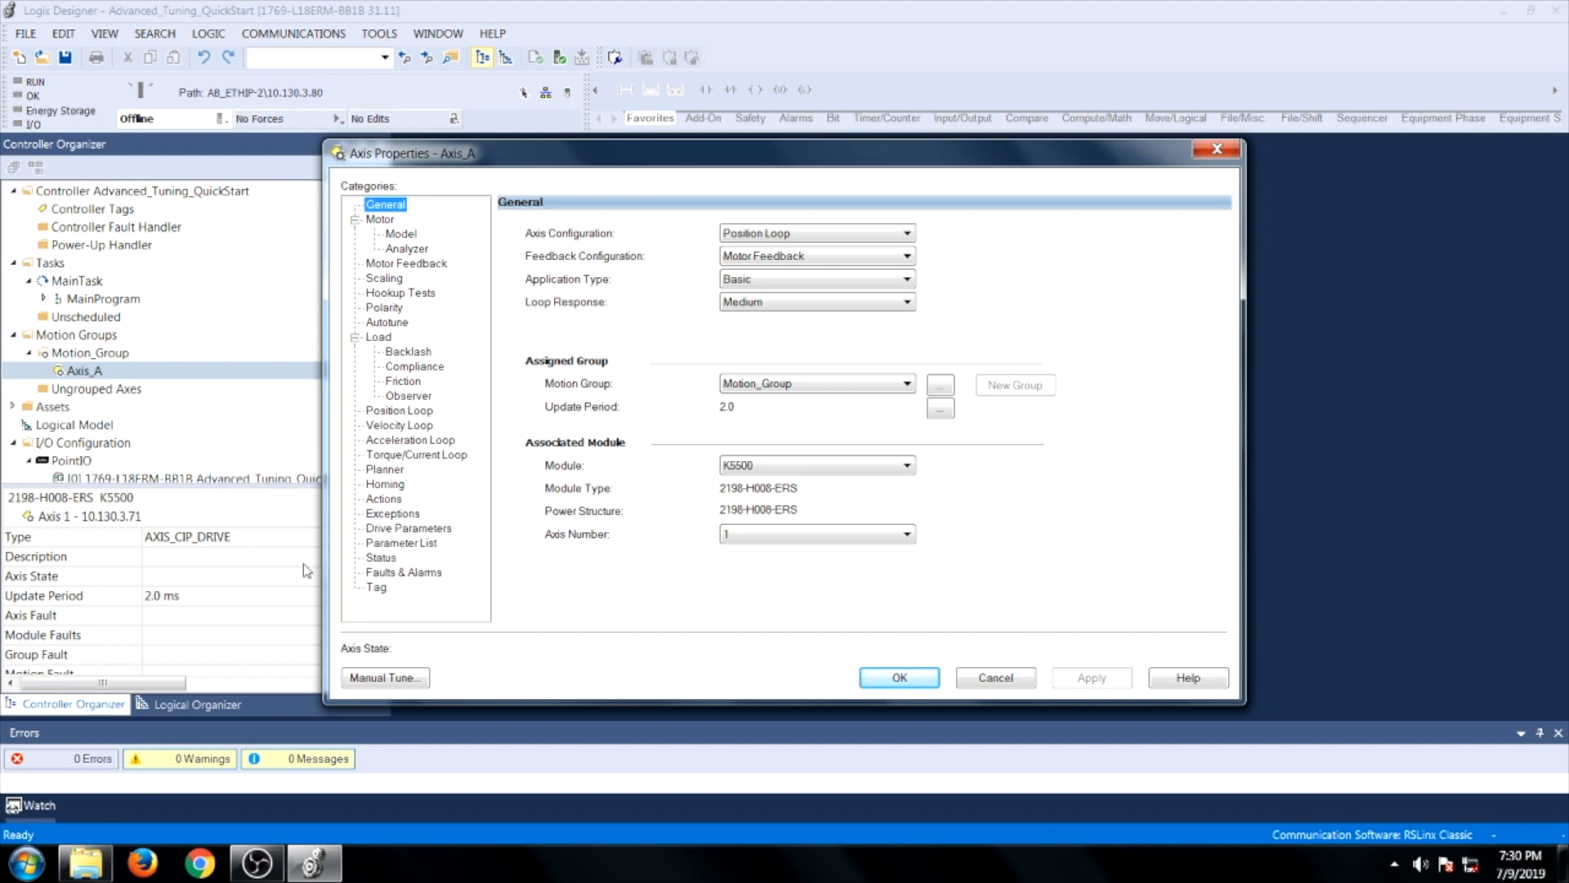
Set Autotune Application Type to Custom, clear Torque Low Pass Filter, and apply.
{"action": "left_click", "coordinate": [386, 321]}
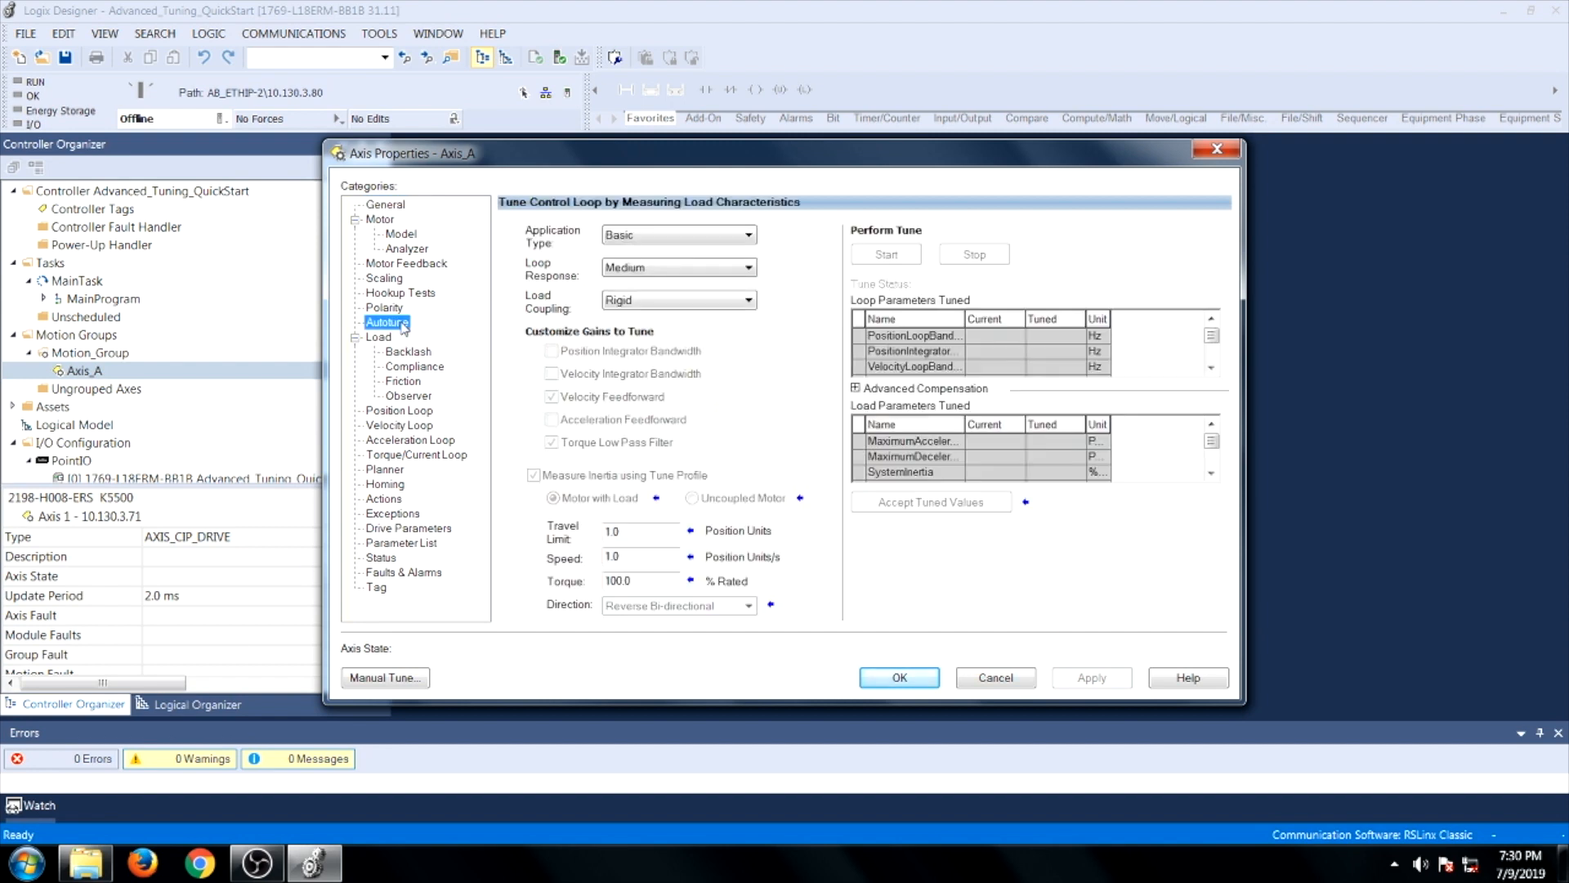
{"action": "mouse_move", "coordinate": [484, 280]}
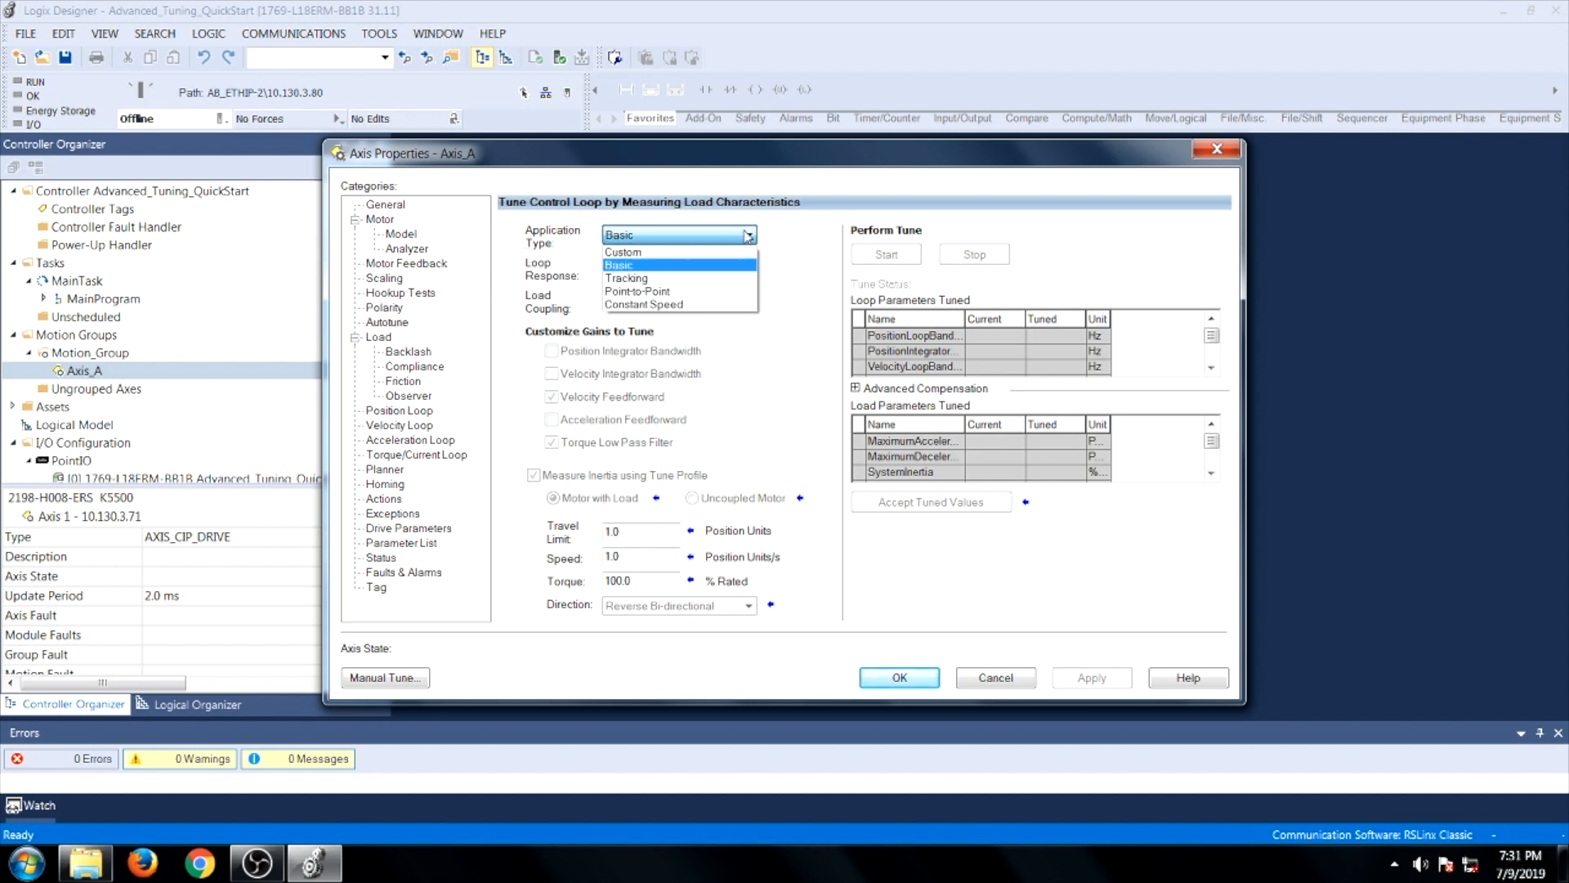
{"action": "left_click", "coordinate": [621, 251]}
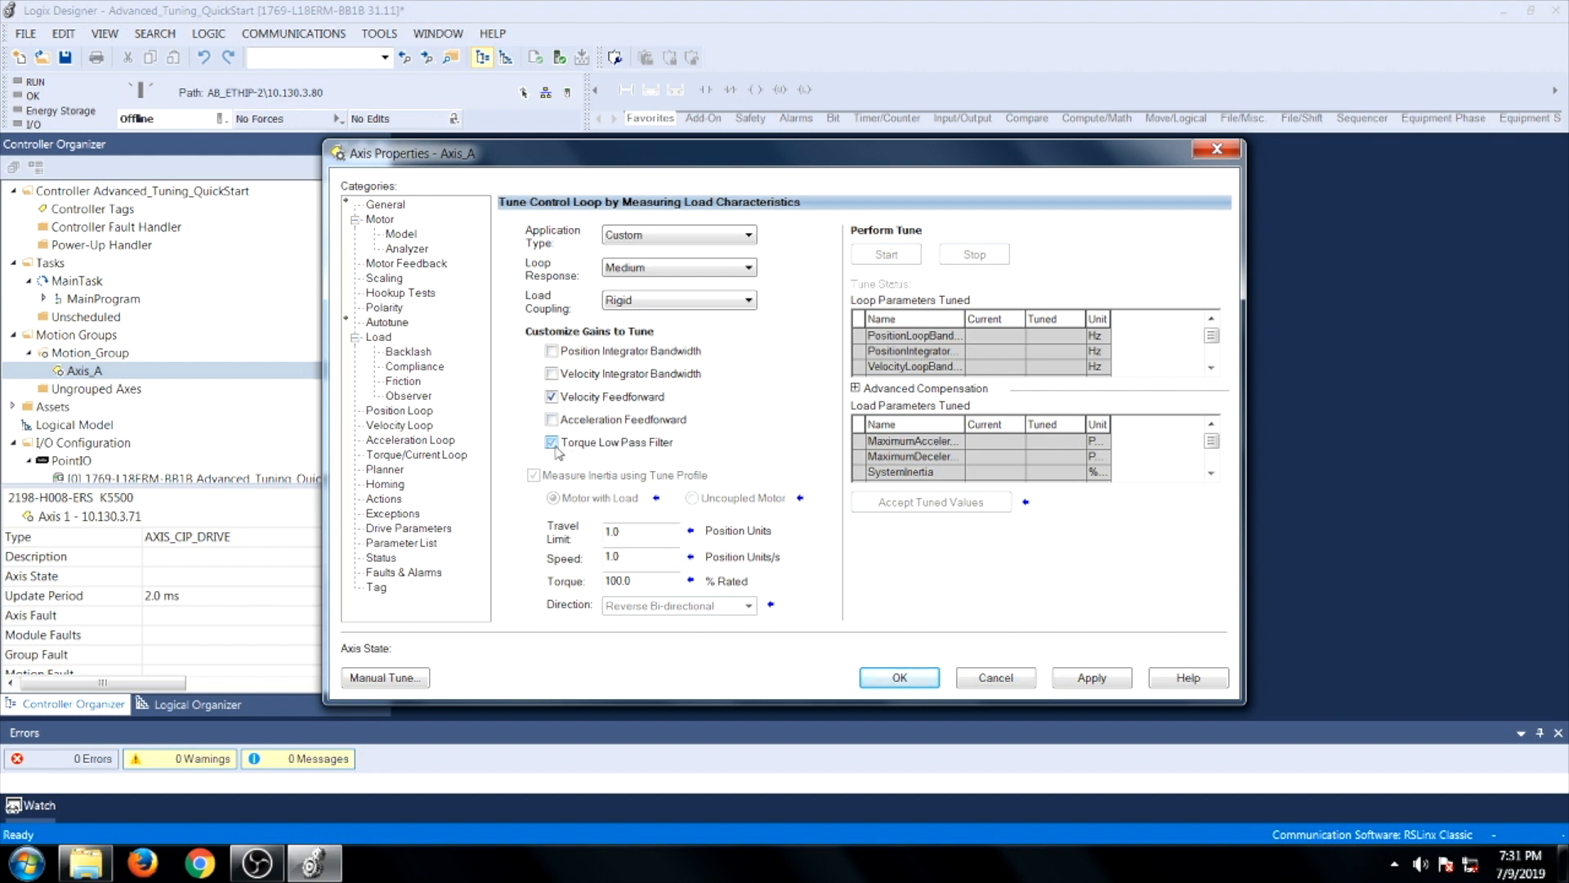
{"action": "left_click", "coordinate": [550, 442]}
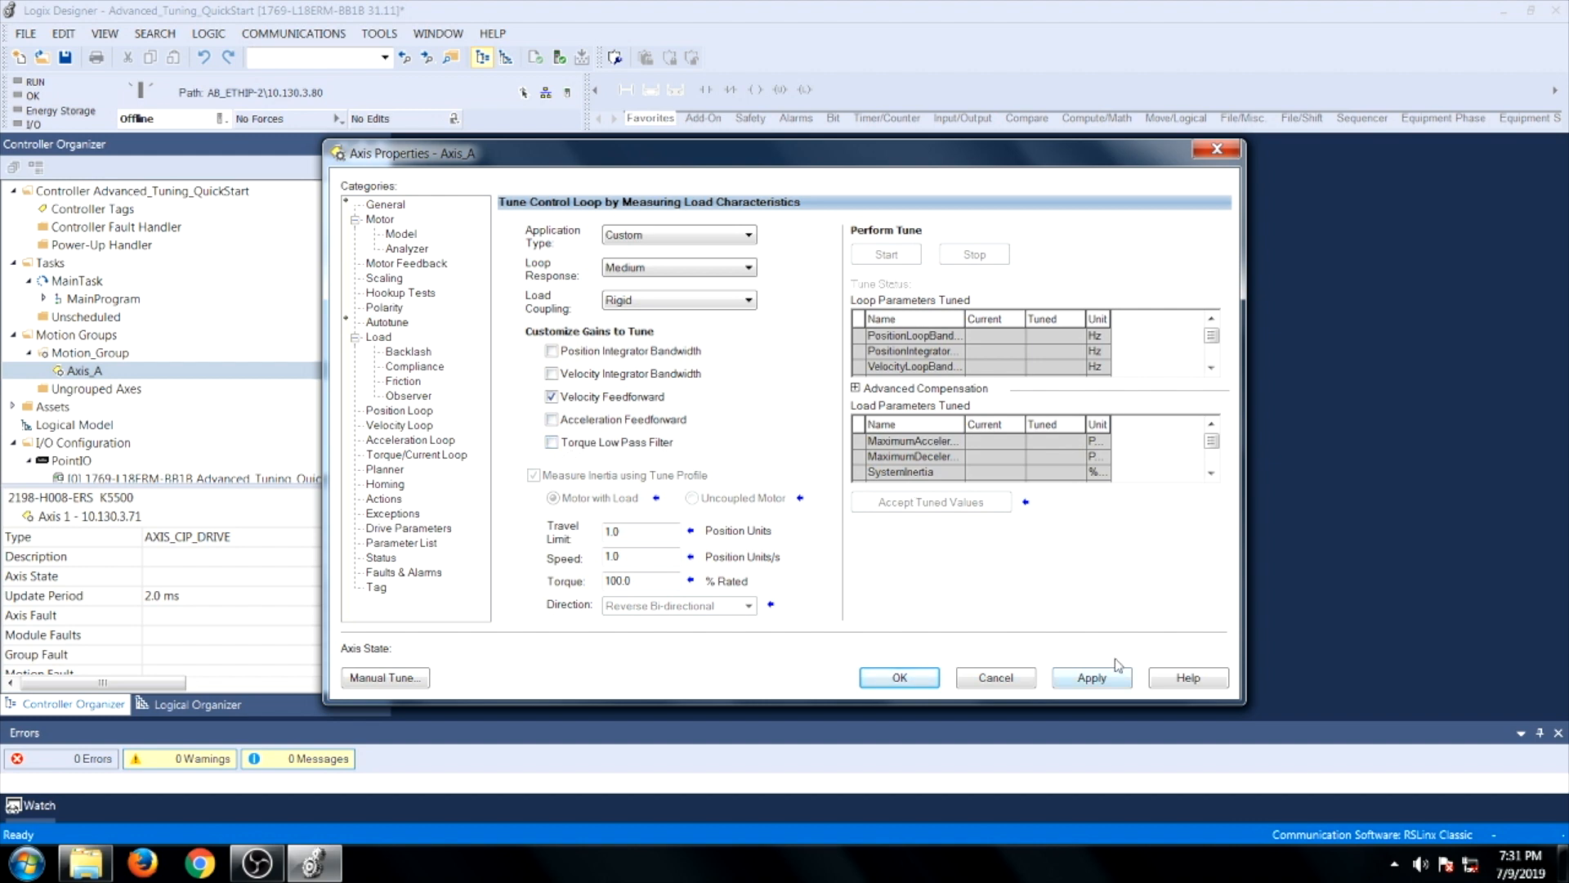
{"action": "left_click", "coordinate": [1091, 677]}
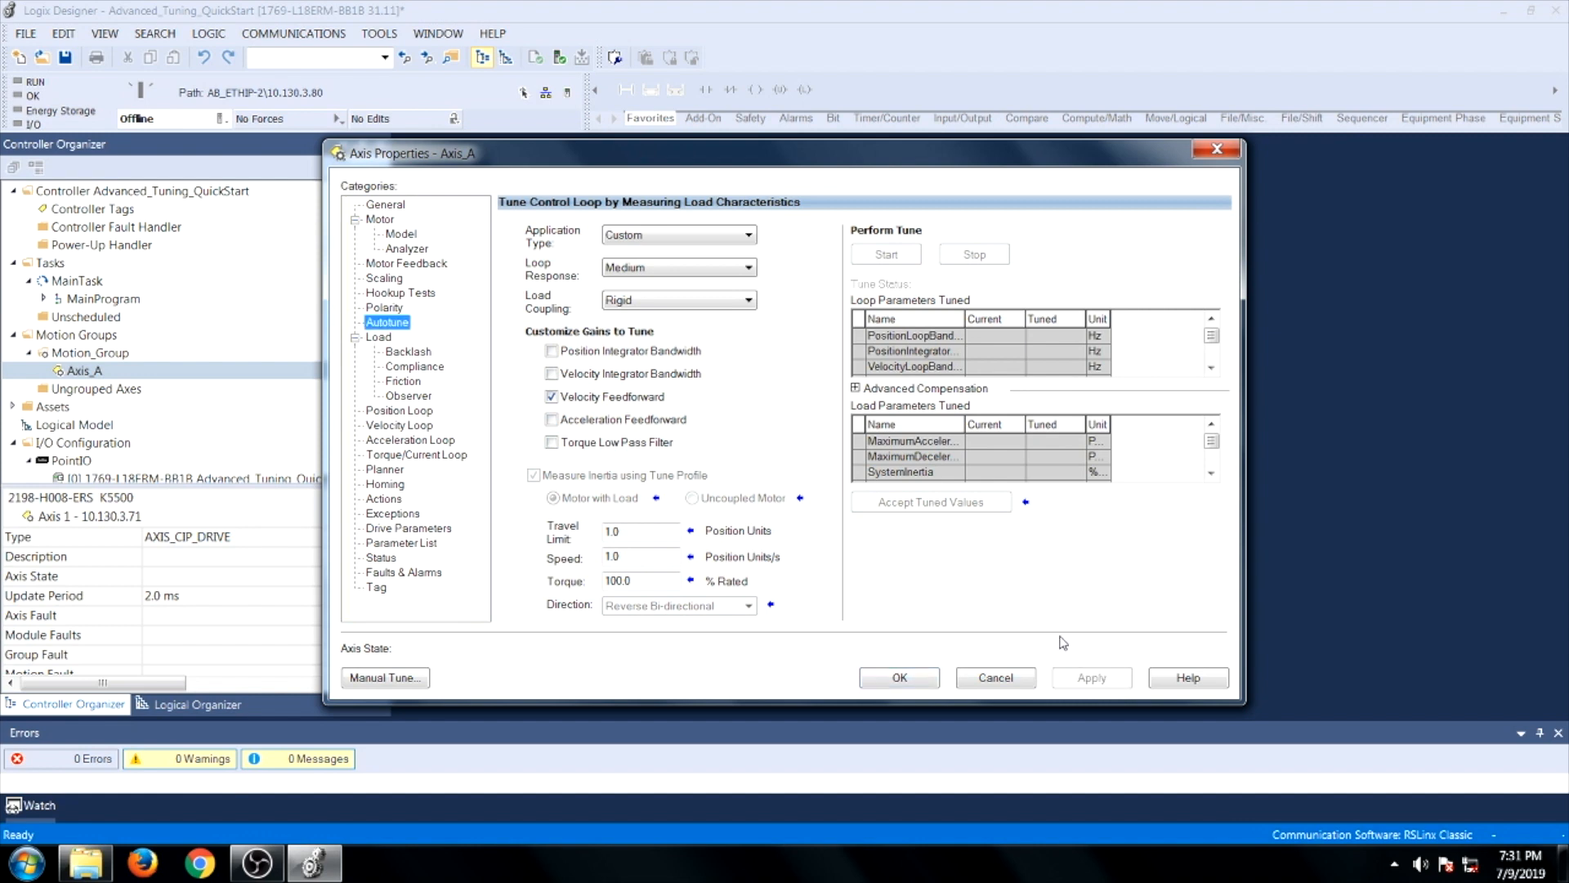
{"action": "mouse_move", "coordinate": [374, 344]}
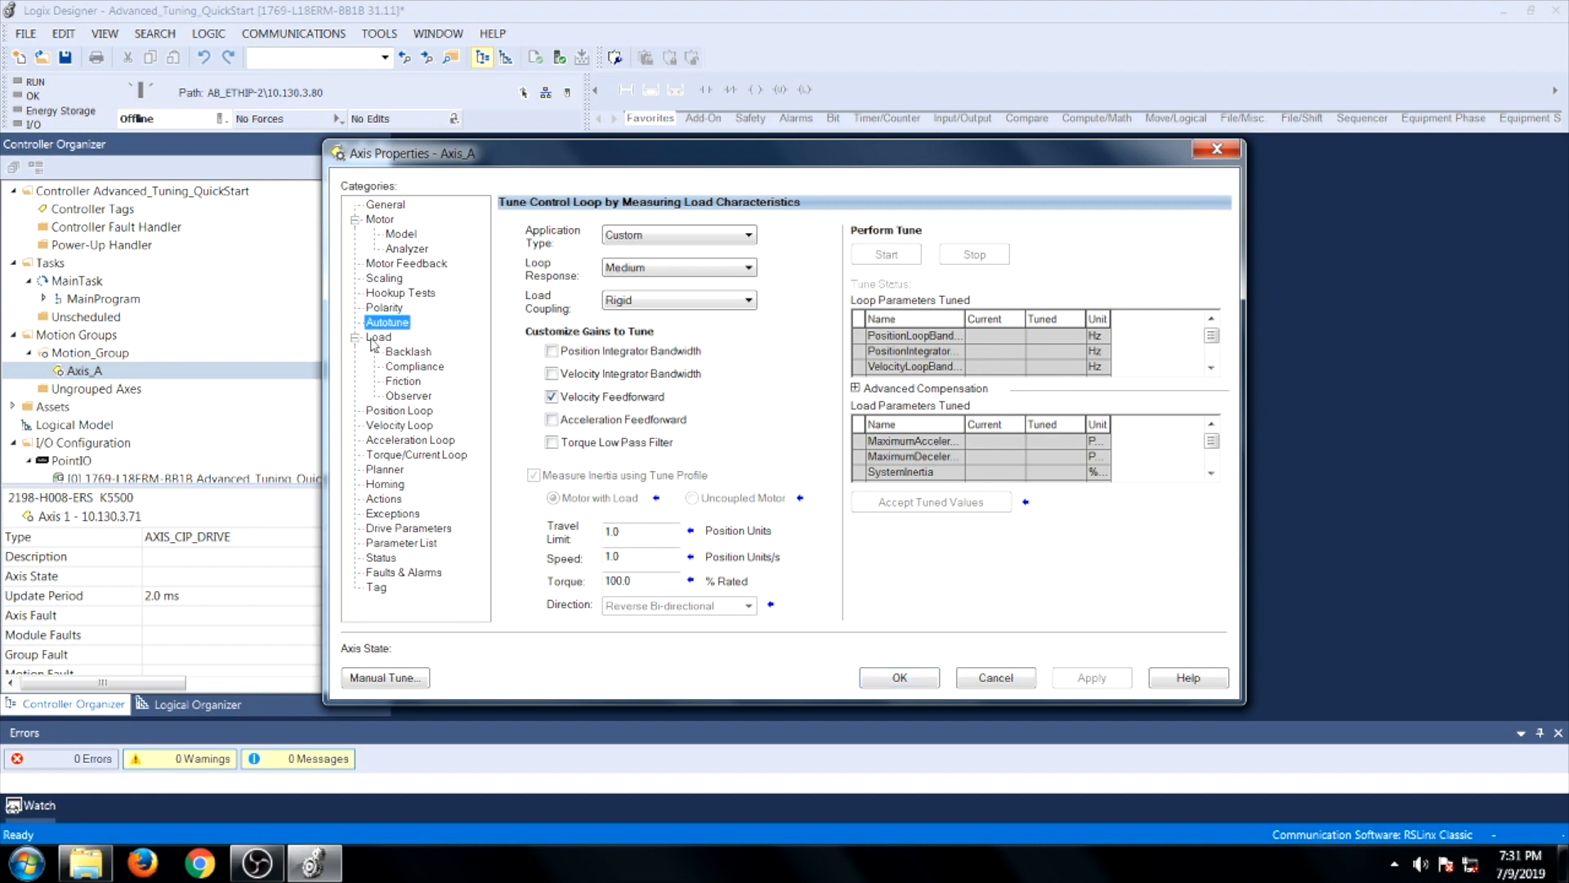
Navigate to the Load > Observer category, currently showing the observer Disabled.
{"action": "left_click", "coordinate": [378, 337]}
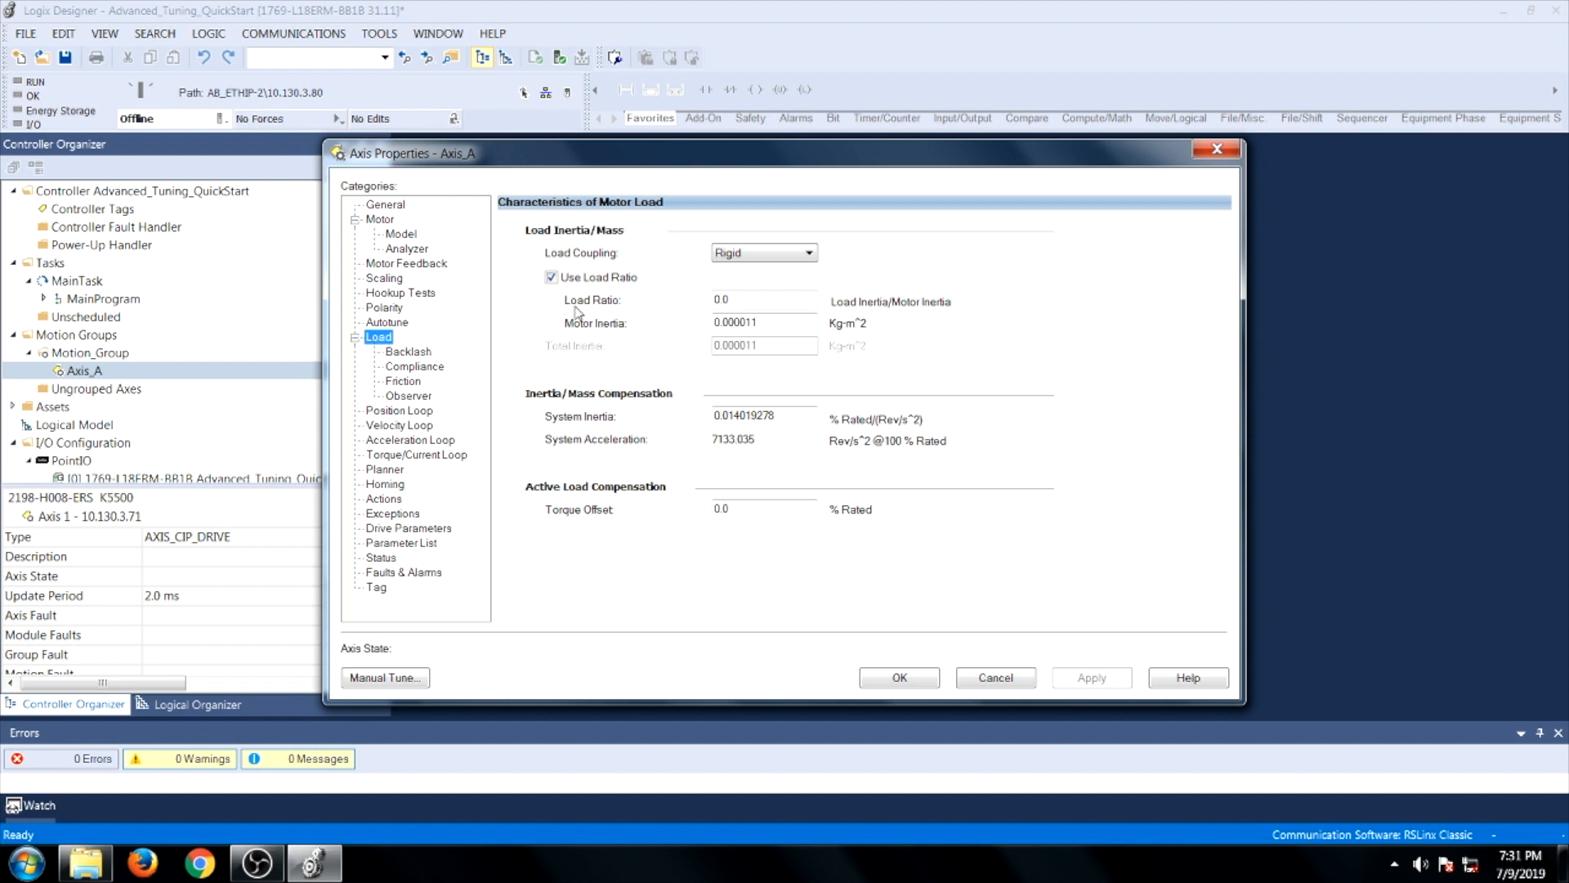
{"action": "left_click", "coordinate": [761, 300]}
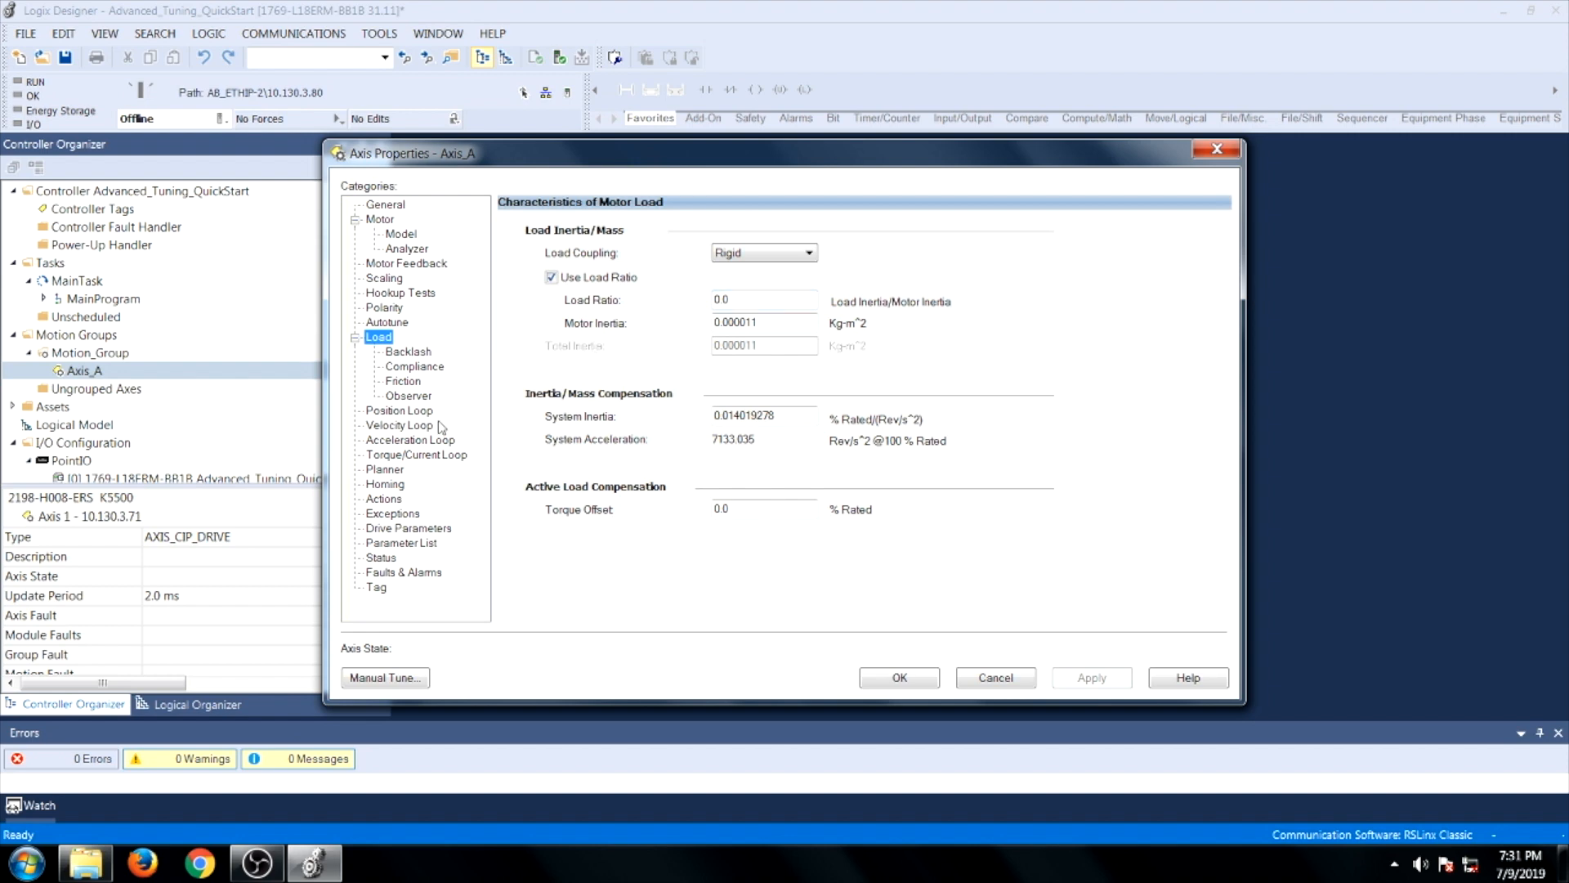
{"action": "left_click", "coordinate": [409, 396]}
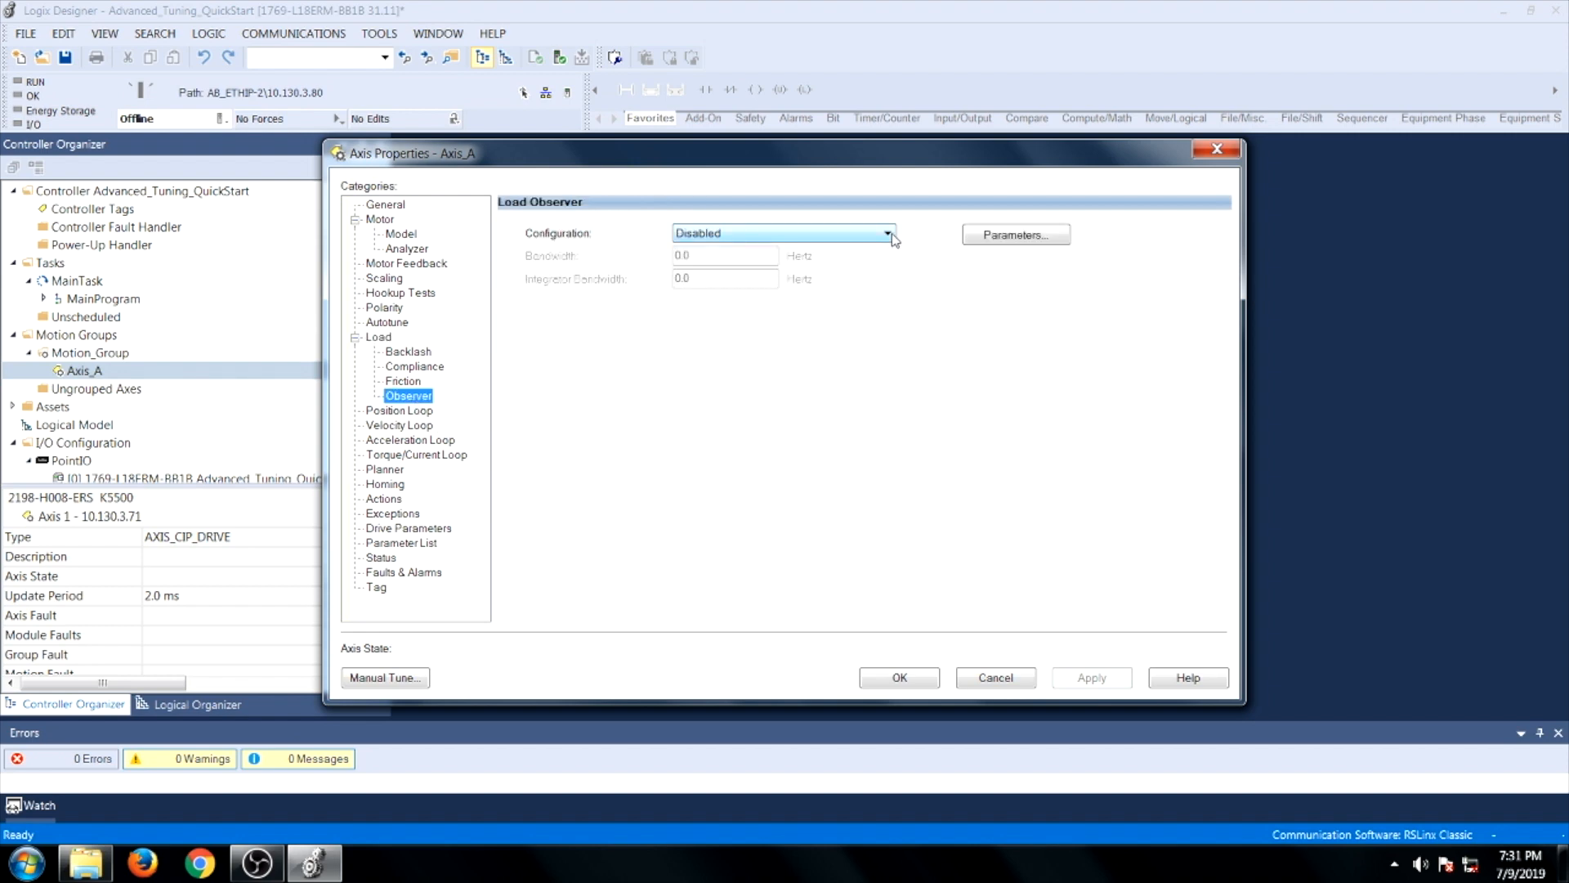
Set Configuration to Load Observer with Velocity Estimate, apply, and update dependent attributes.
{"action": "left_click", "coordinate": [885, 232]}
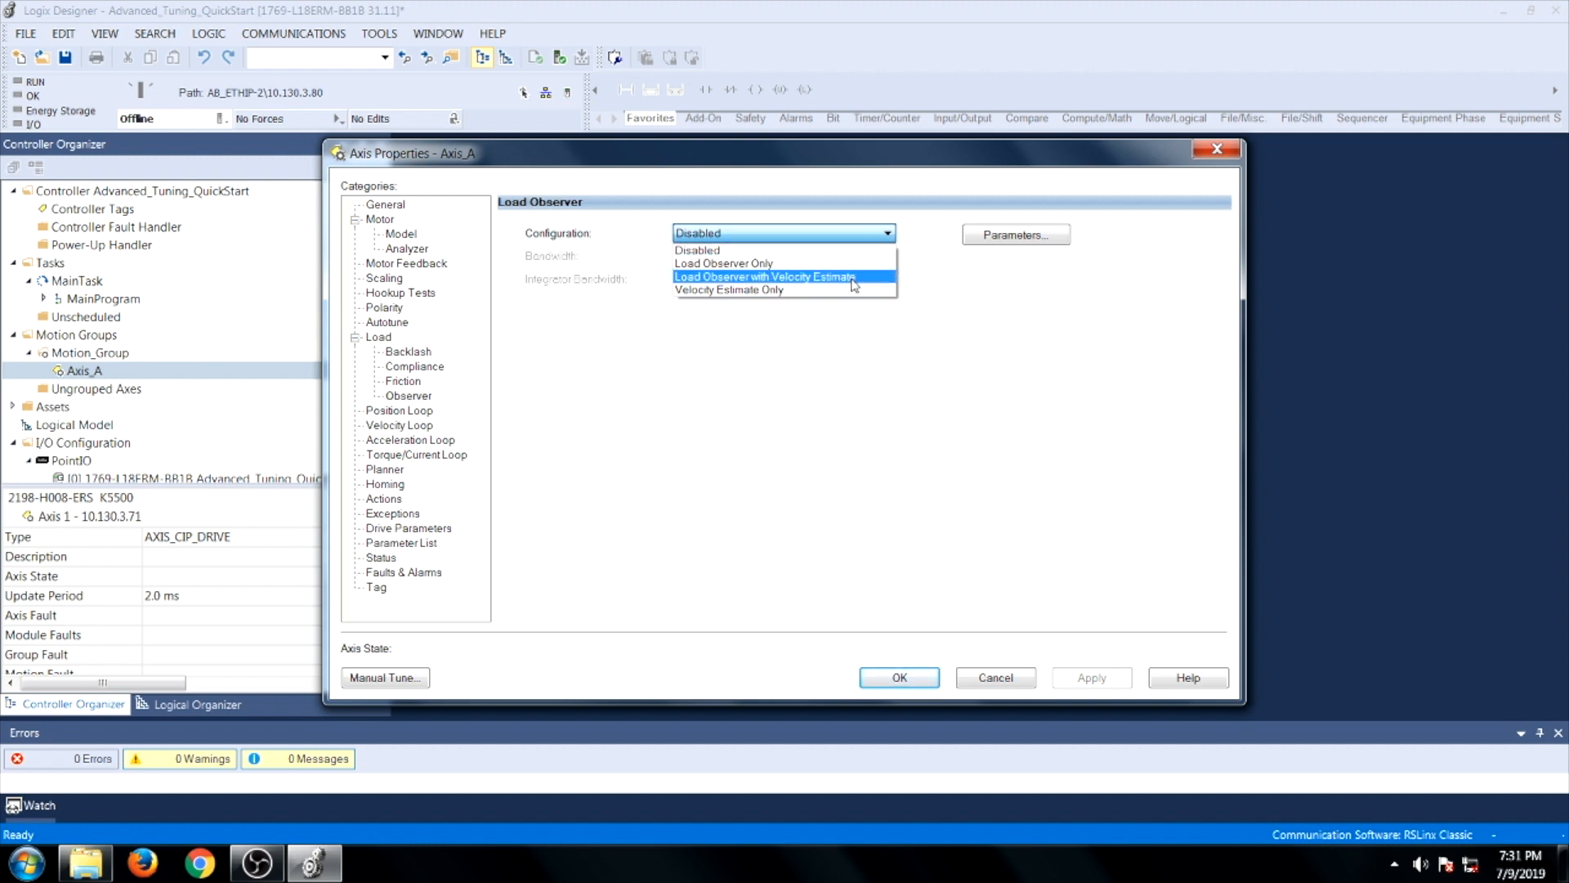
{"action": "left_click", "coordinate": [765, 276]}
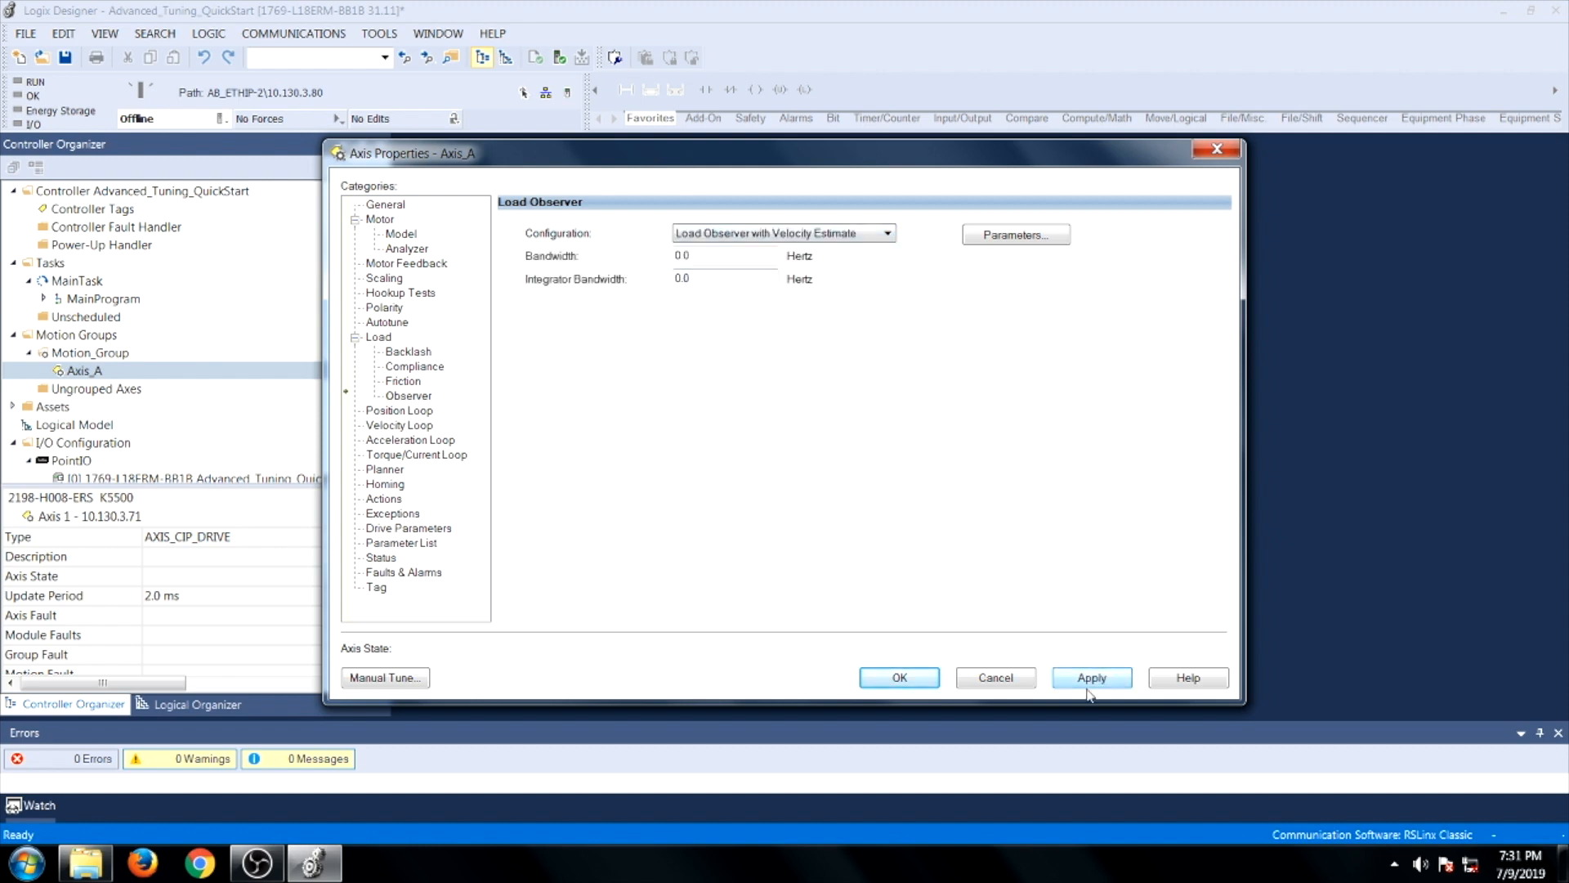
{"action": "left_click", "coordinate": [1091, 678]}
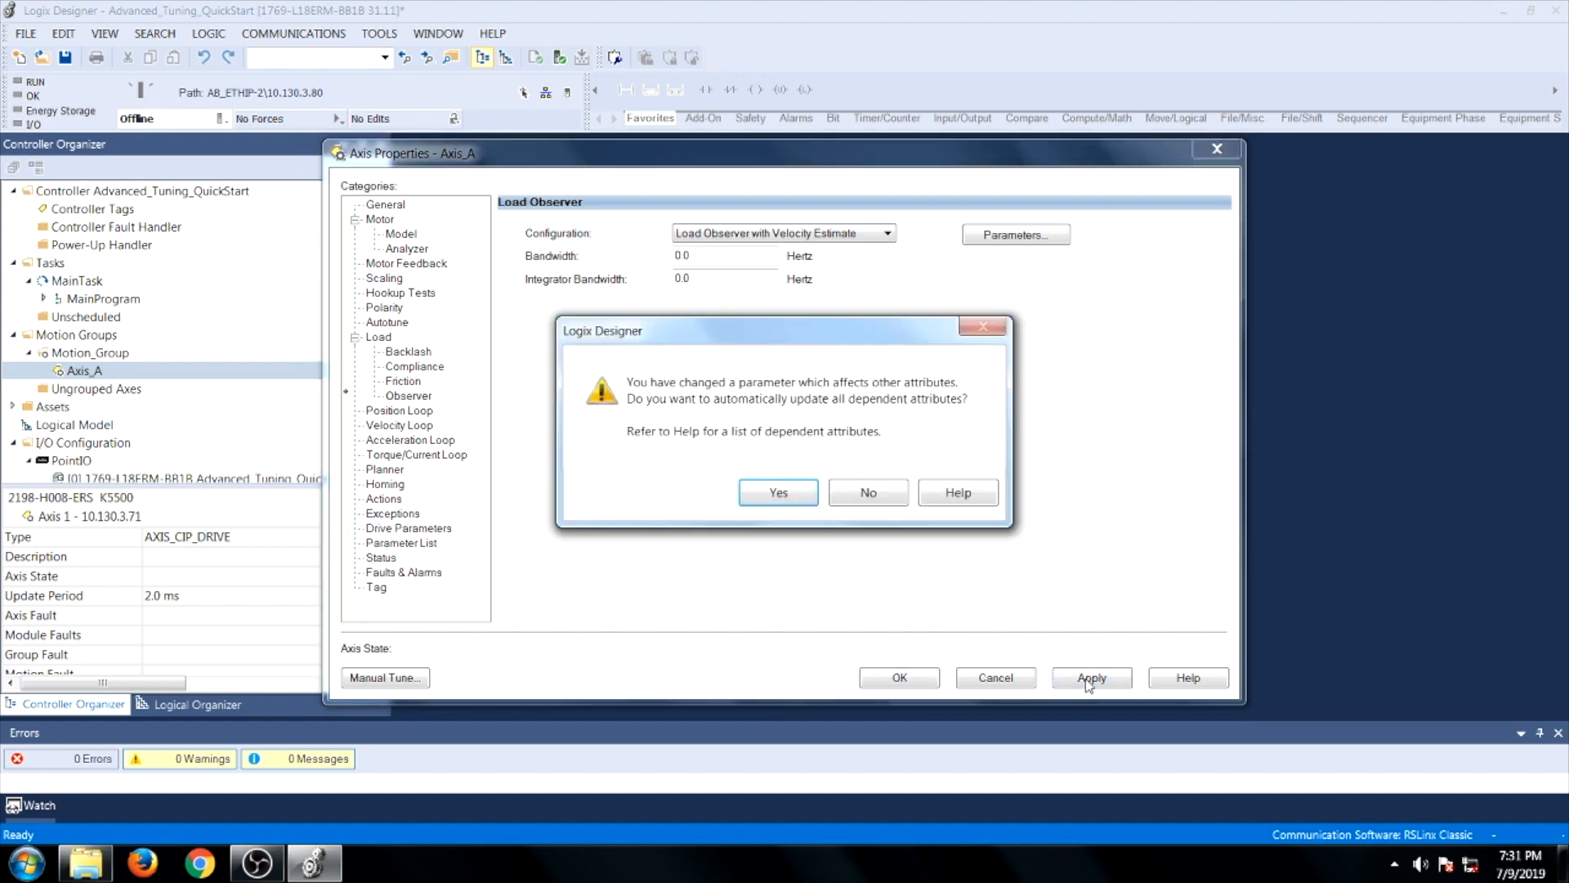
{"action": "left_click", "coordinate": [777, 492]}
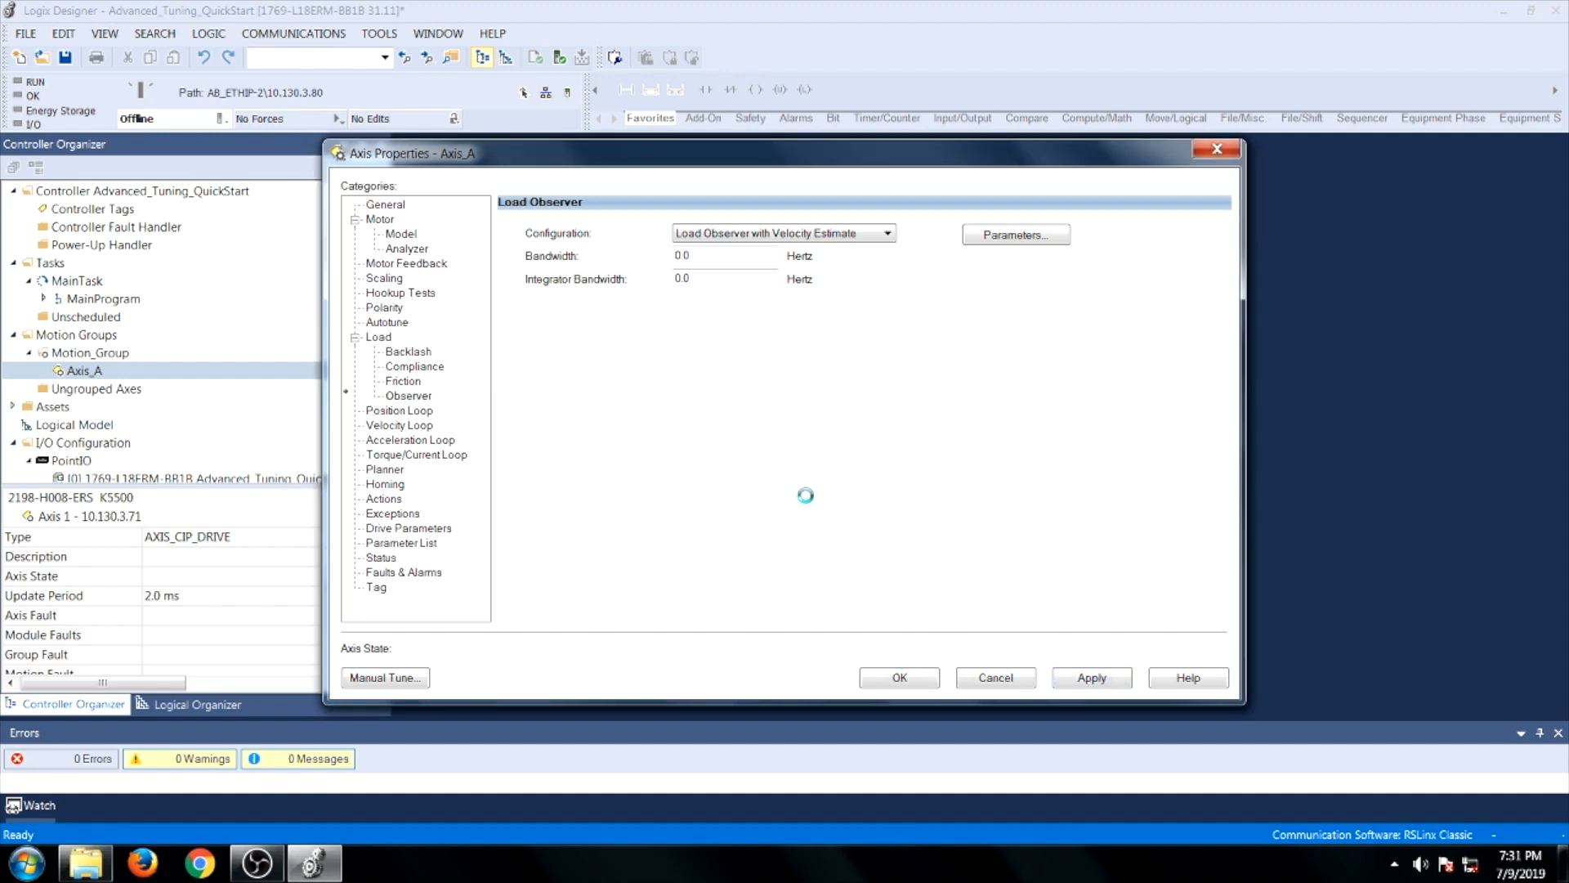
{"action": "left_click", "coordinate": [413, 366]}
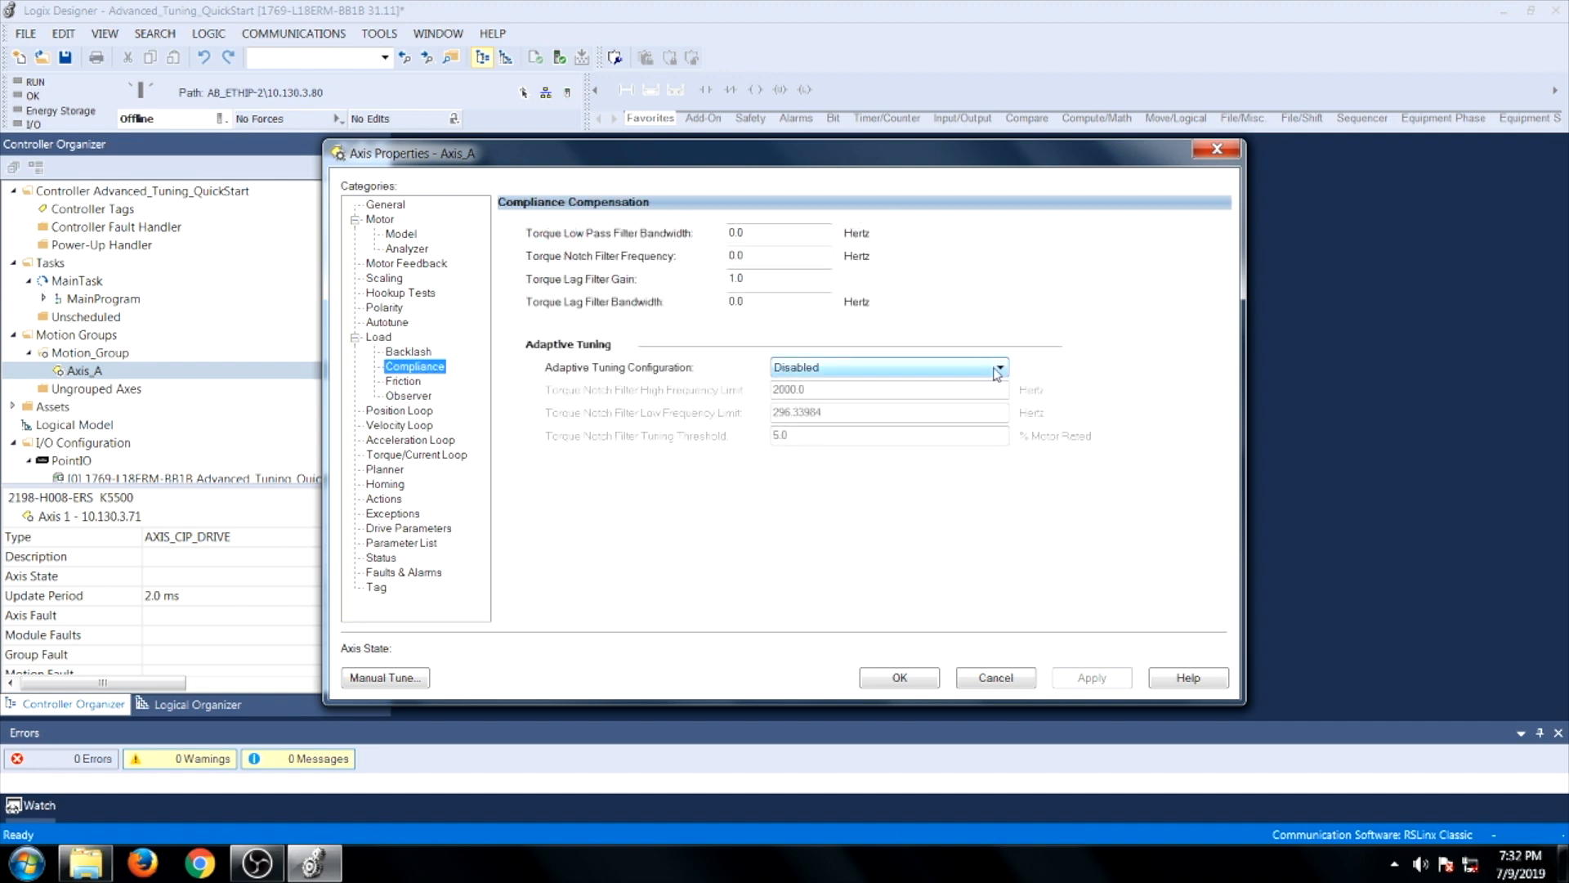
Set Adaptive Tuning Configuration to Tracking Notch, apply, and close with OK.
{"action": "left_click", "coordinate": [998, 367]}
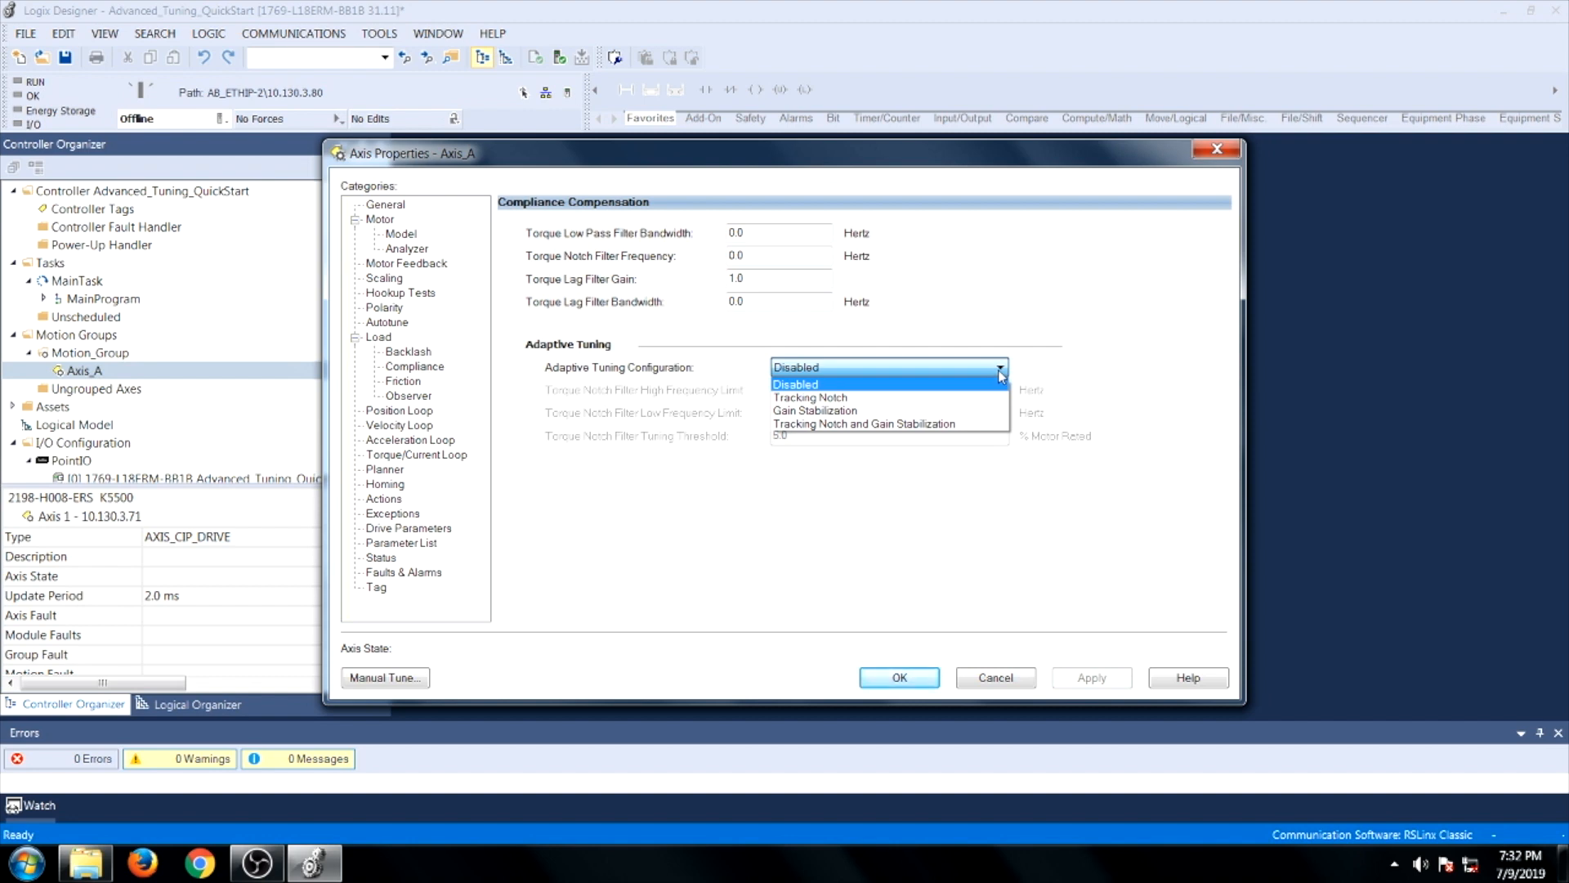
{"action": "left_click", "coordinate": [808, 397]}
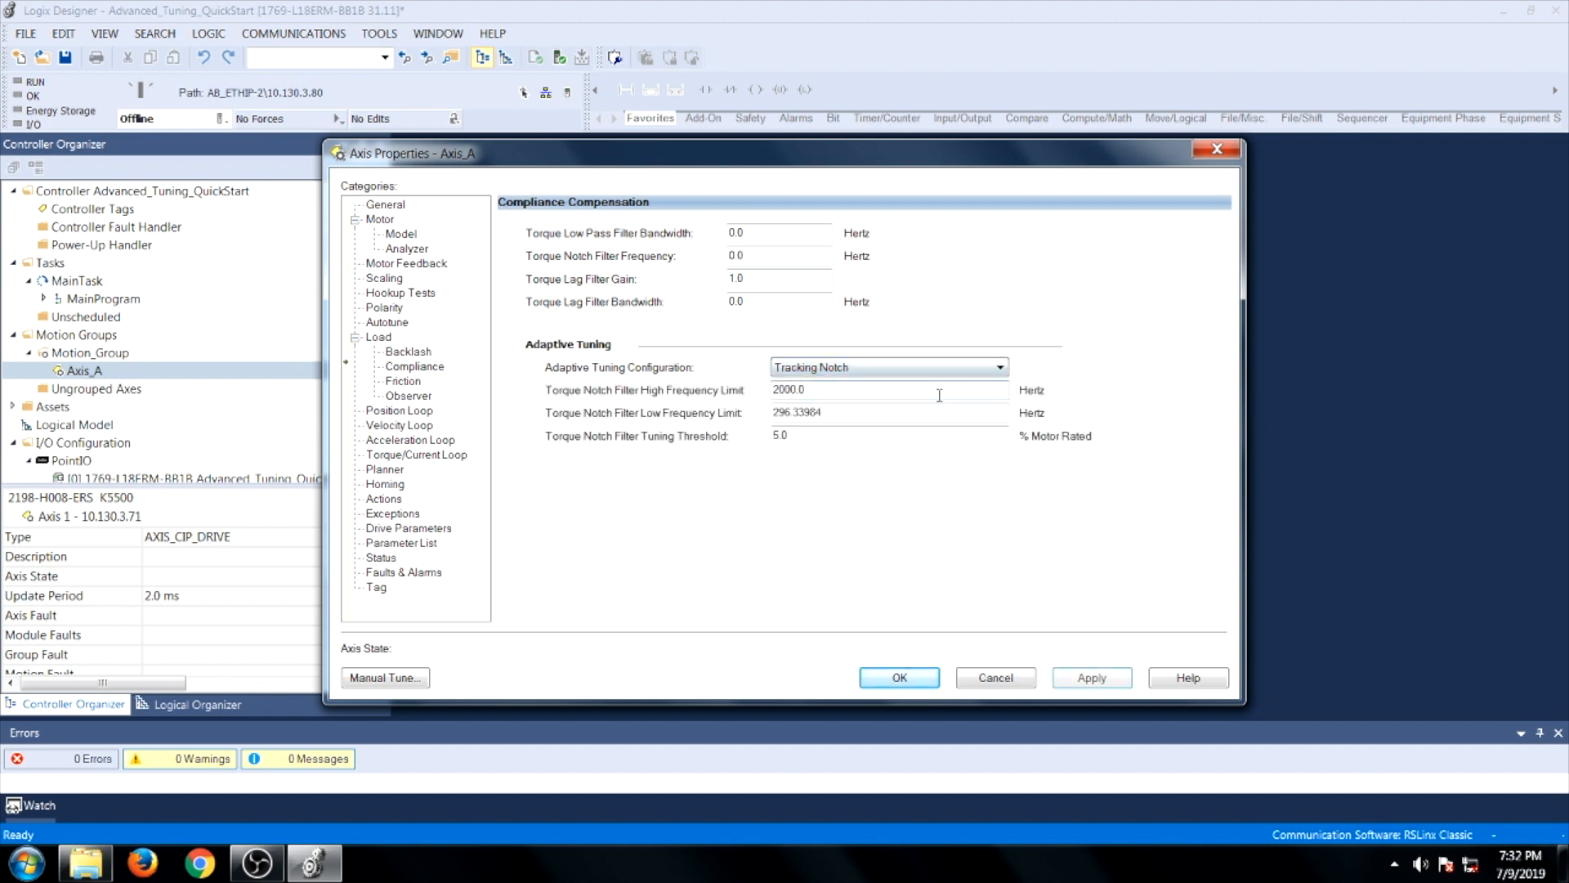
{"action": "left_click", "coordinate": [413, 366]}
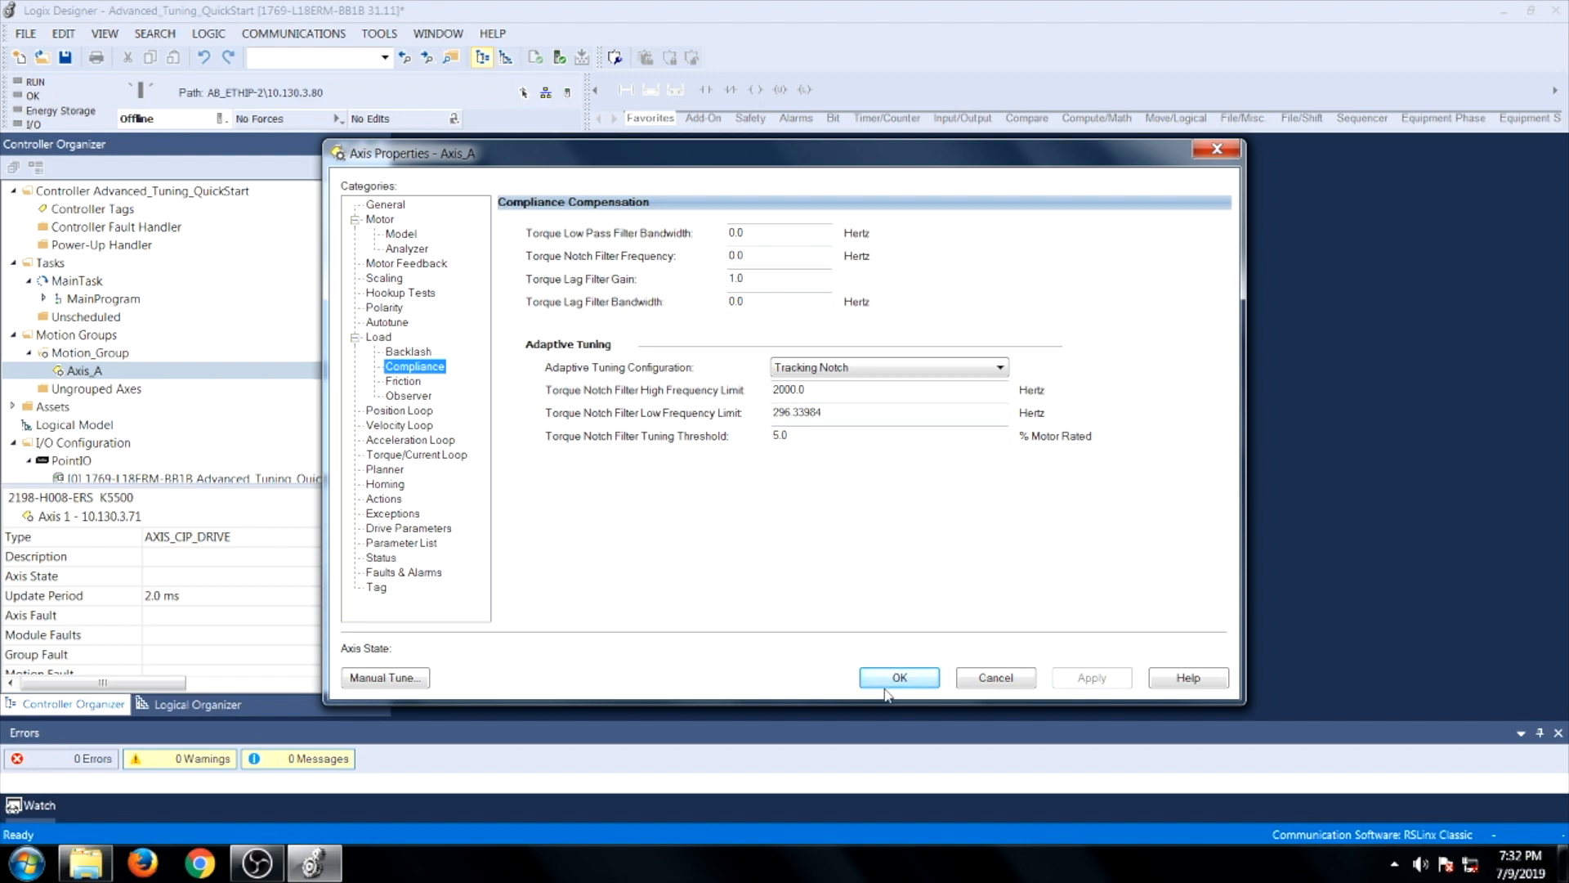
{"action": "left_click", "coordinate": [897, 677]}
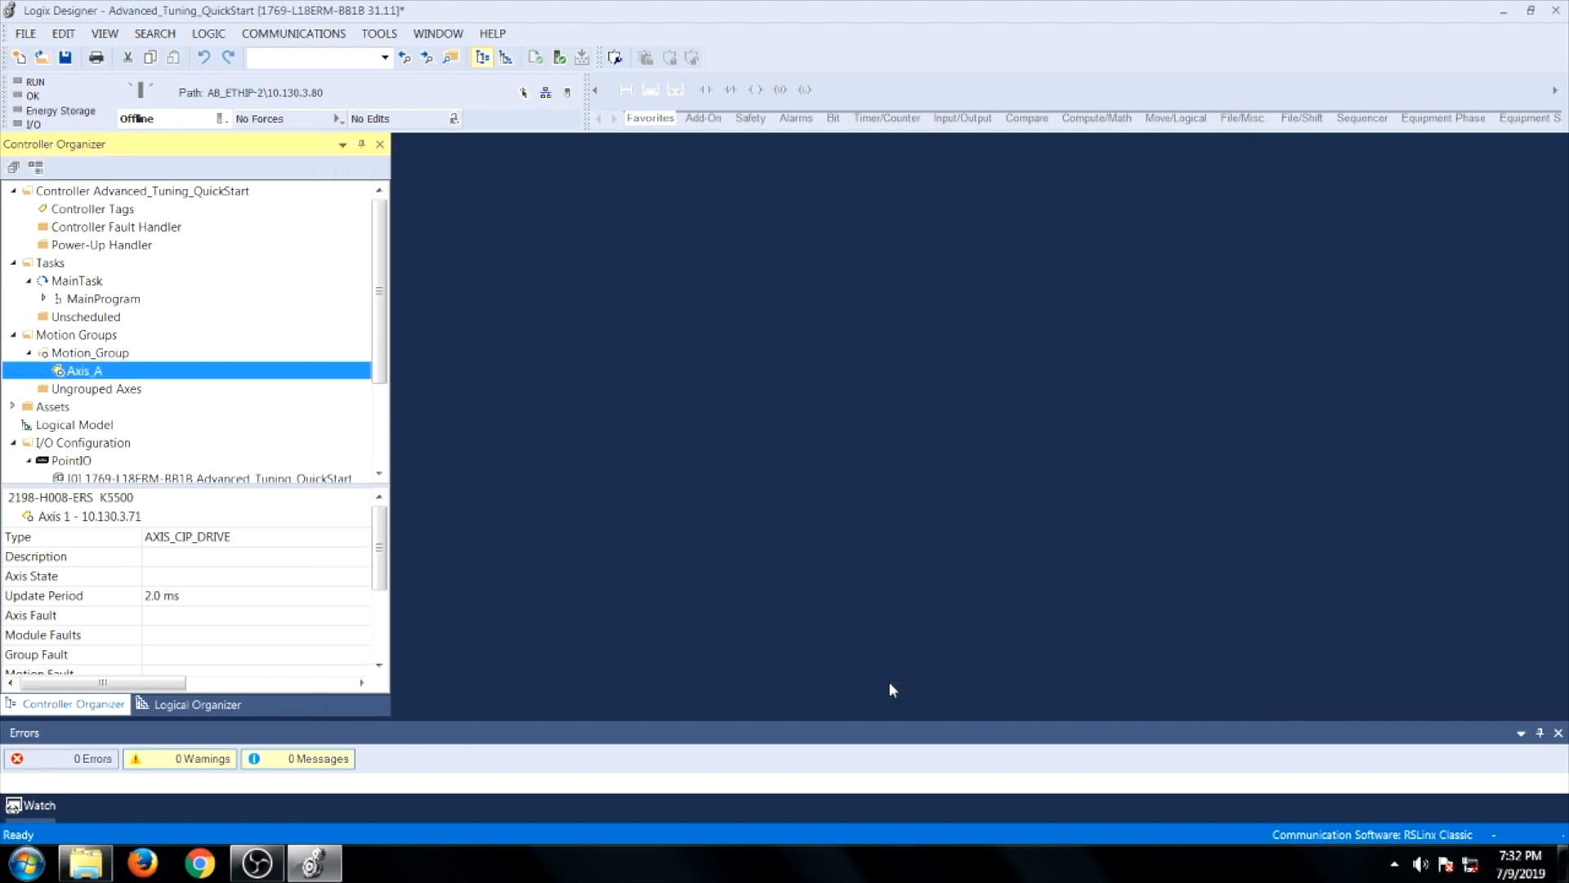